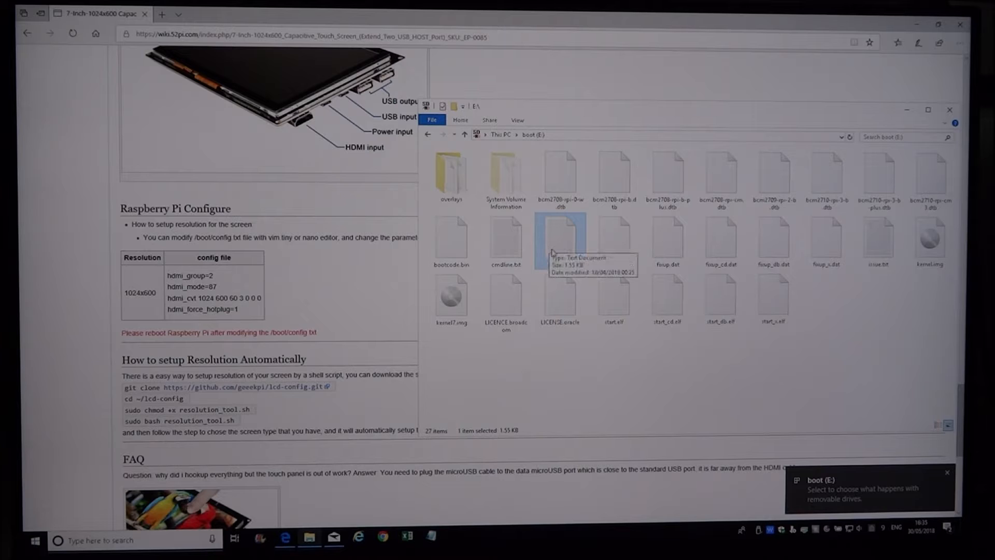
Open config.txt in Notepad, then search for and launch WordPad.
double_click(561, 235)
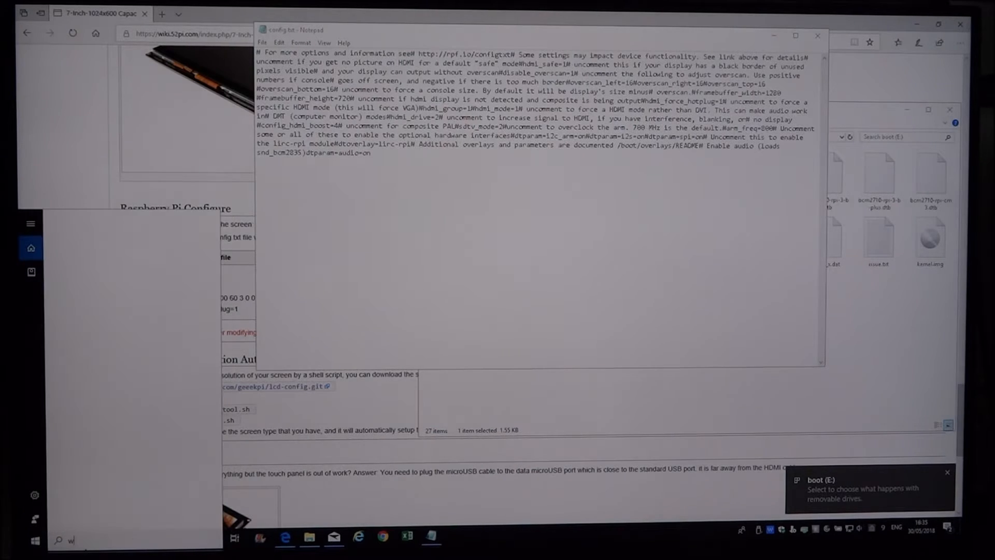
type("ord pad")
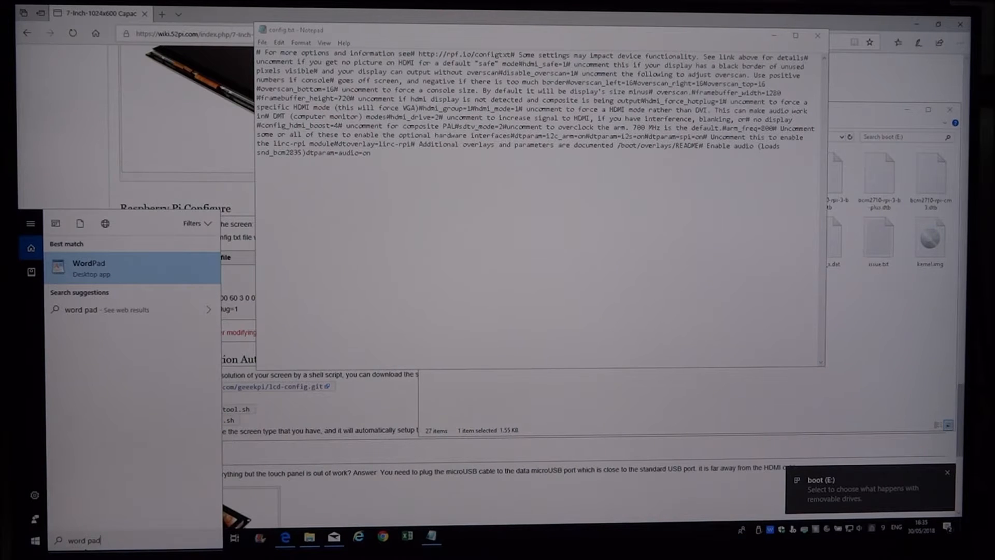
left_click(88, 268)
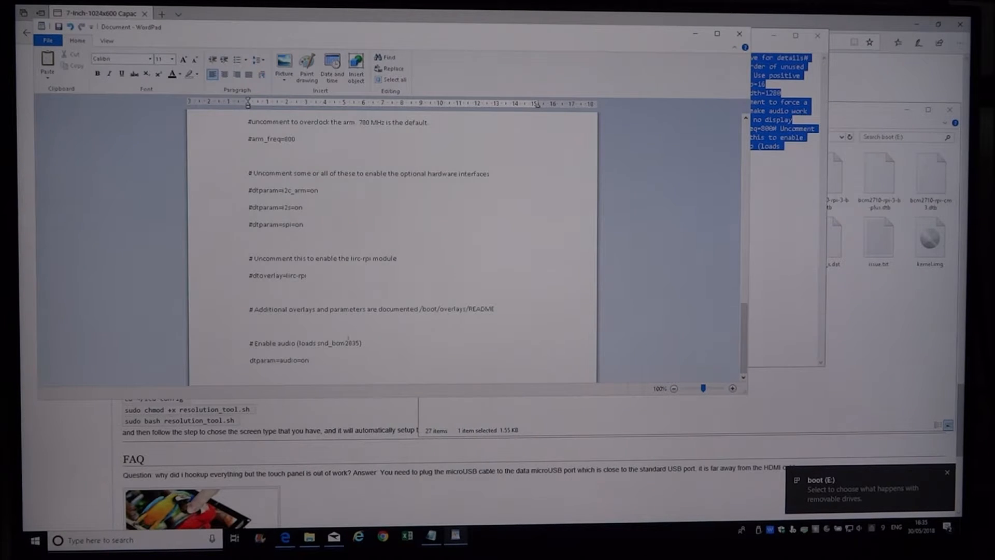
scroll("down", 3)
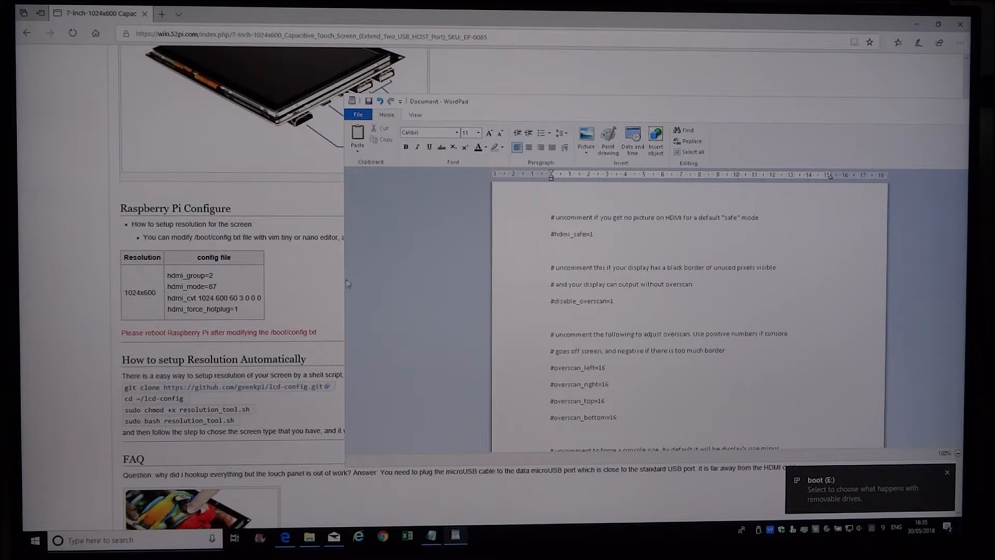
scroll("down", 3)
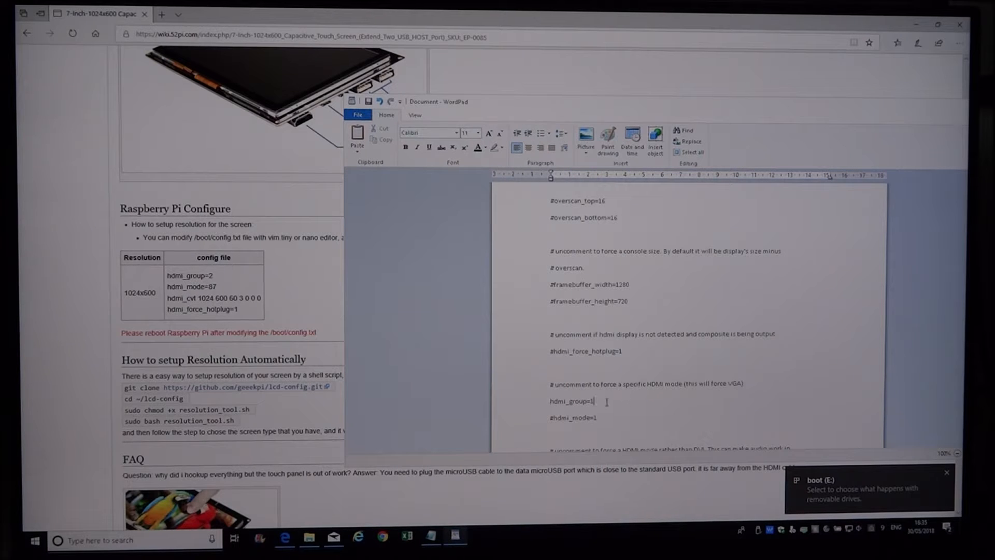
type("2")
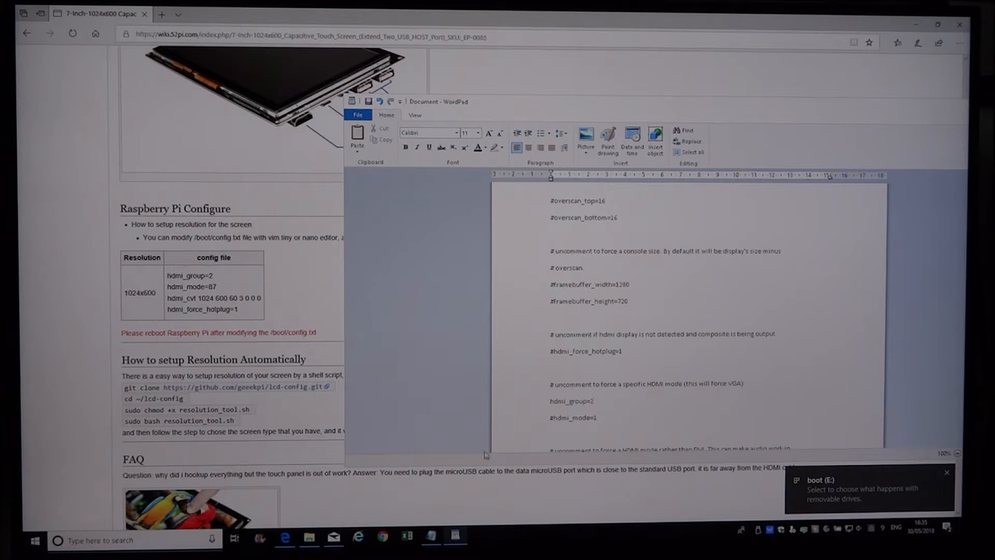
left_click(569, 417)
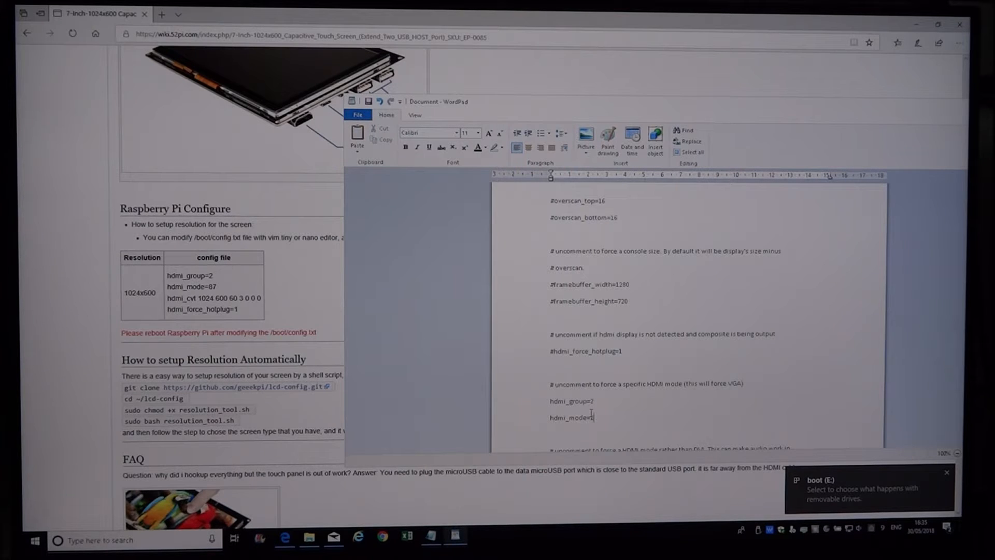
key("backspace")
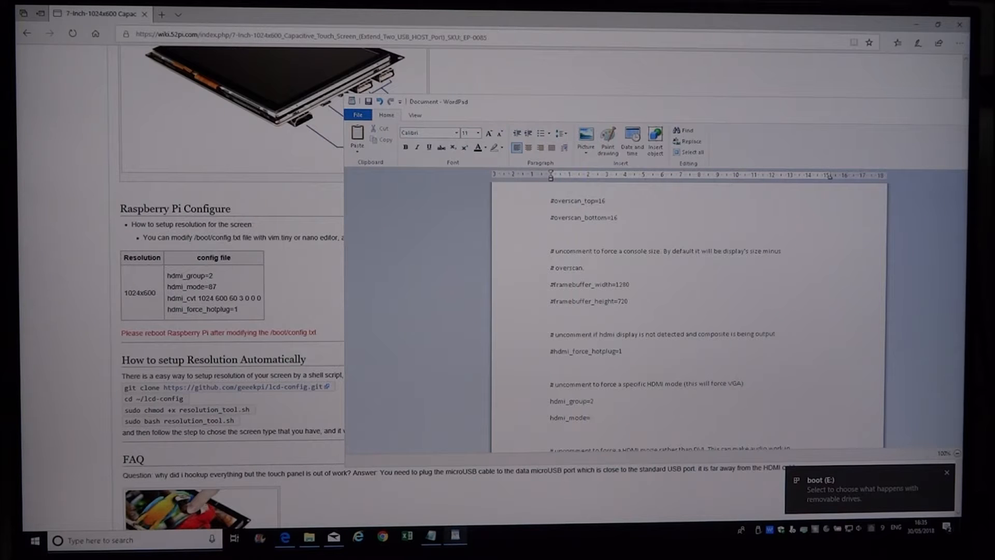
type("87")
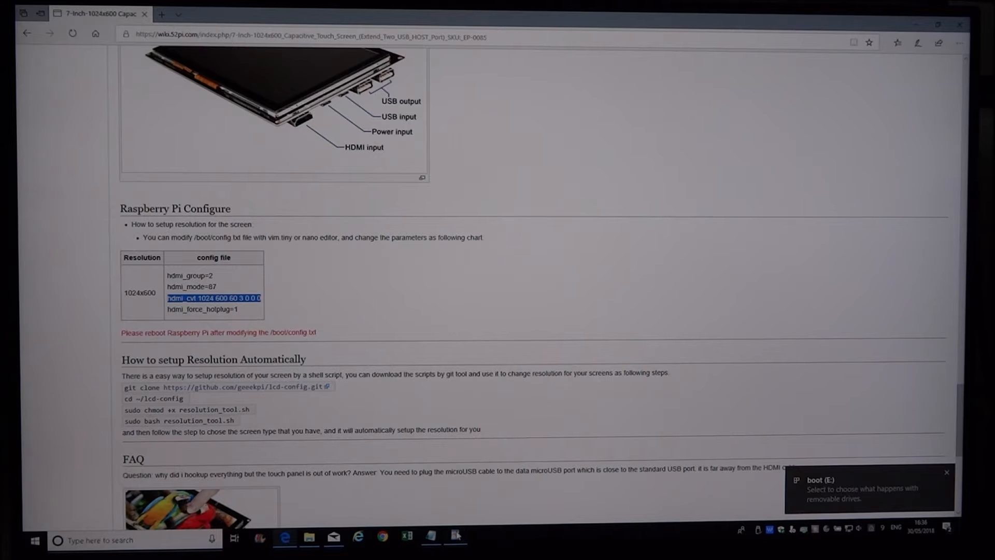
left_click(452, 541)
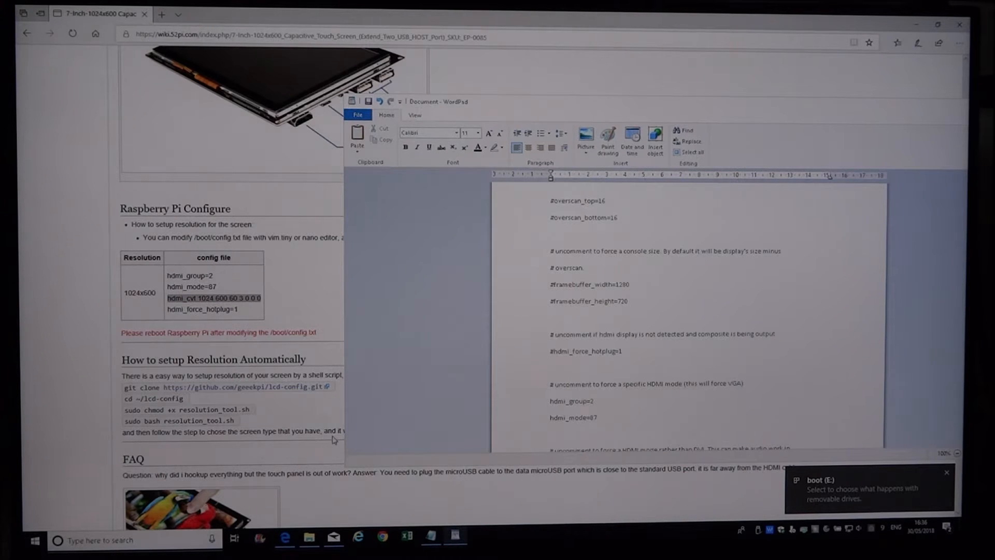
type("hdmi_cvt 1024 600 60 3 0 0 0")
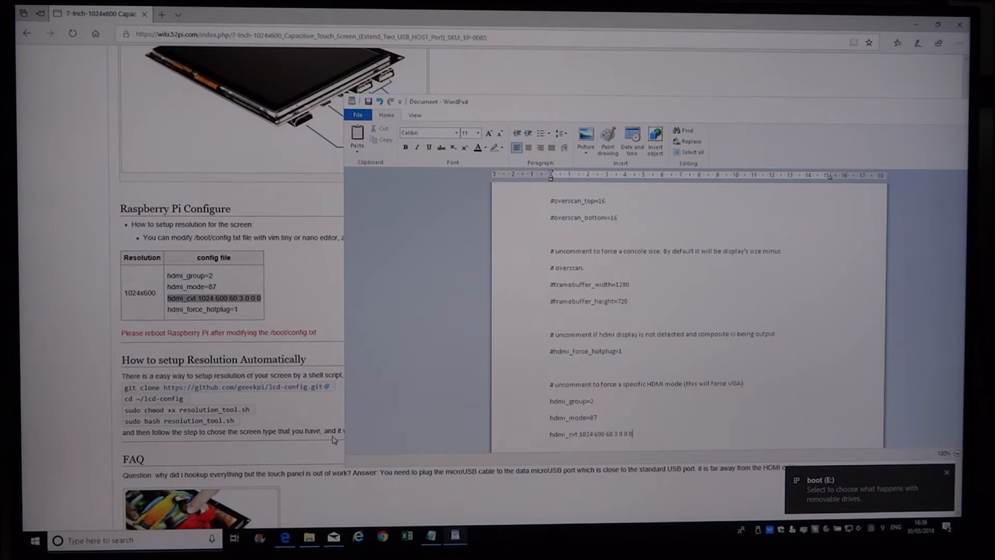
mouse_move(546, 354)
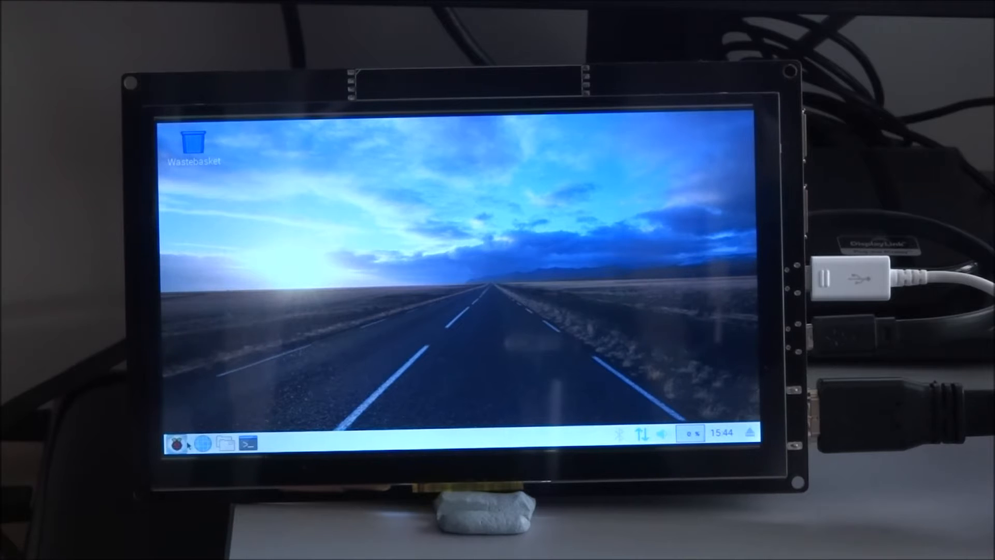
Launch Chromium Web Browser from the Raspberry applications menu.
left_click(178, 444)
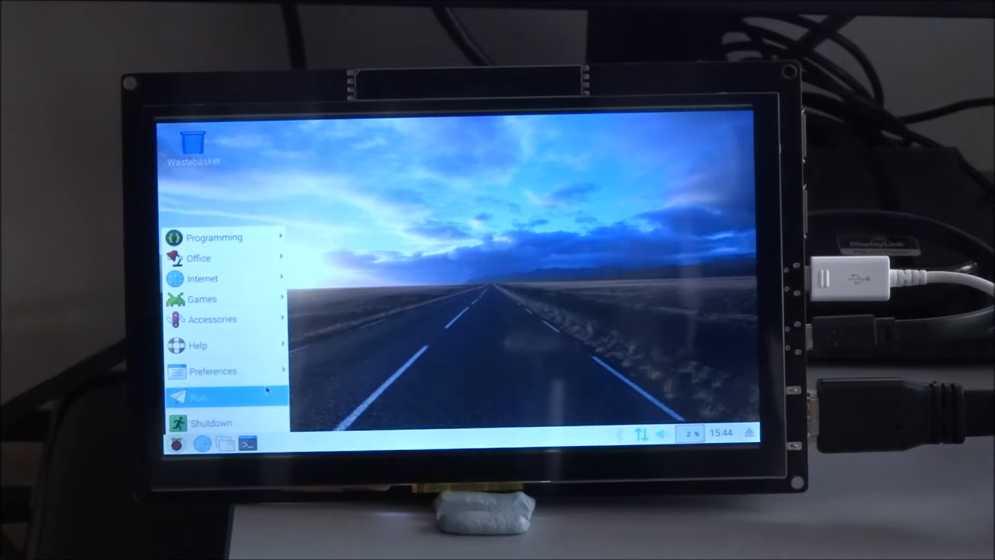
mouse_move(202, 298)
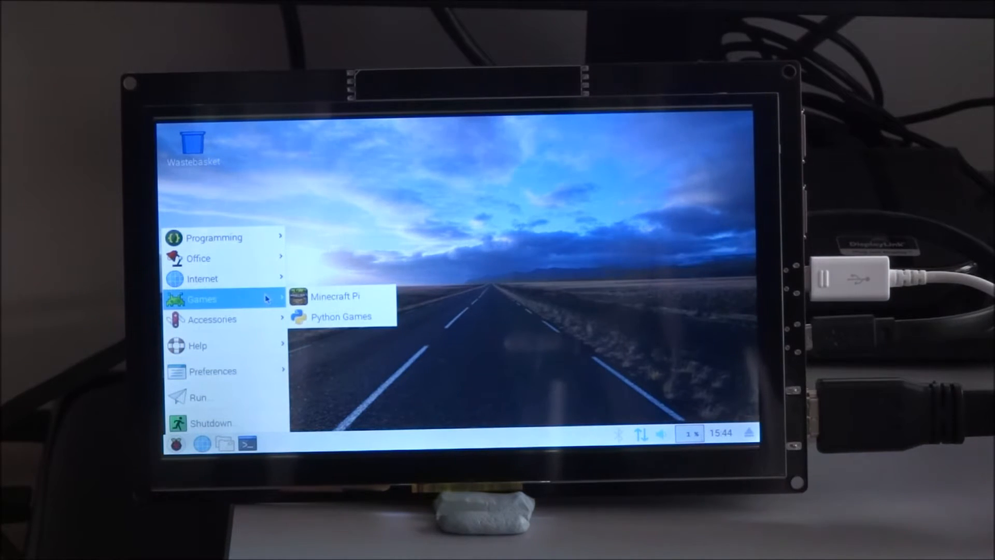
left_click(378, 311)
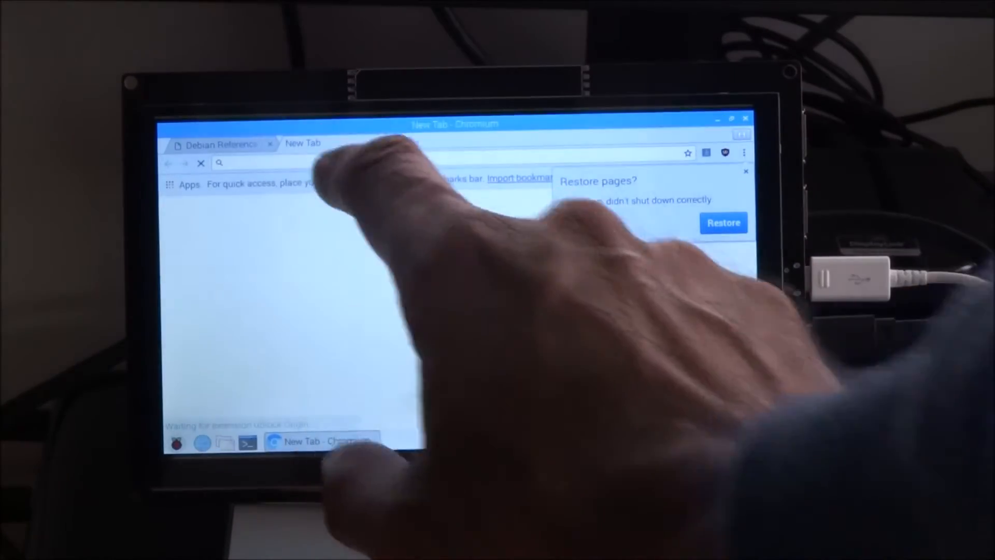
Load YouTube and search for 'geek street'.
type("goo")
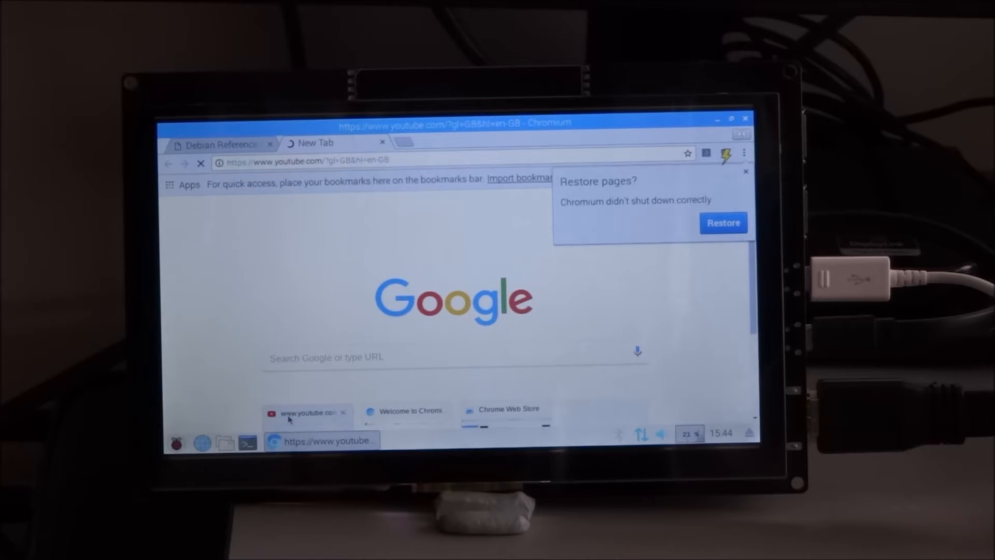
left_click(305, 412)
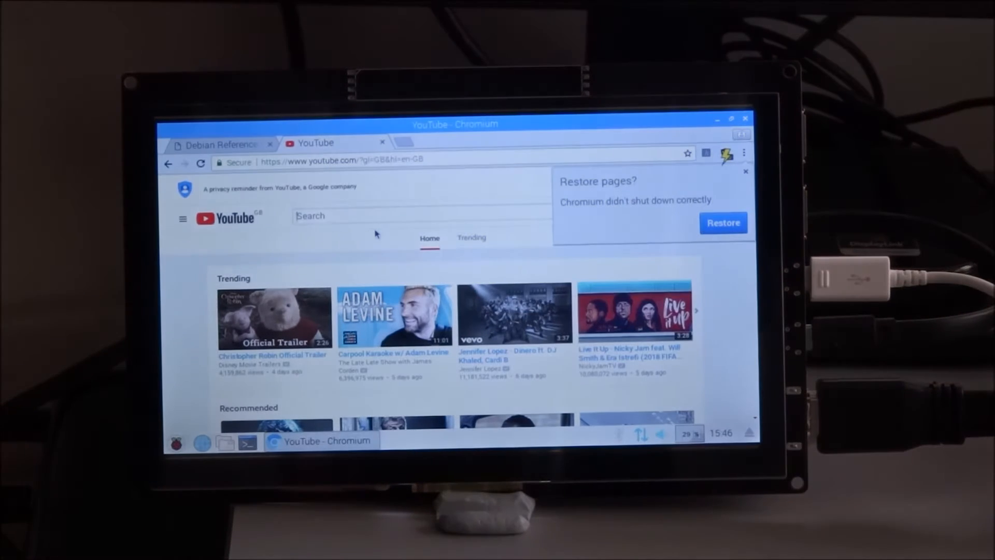
type("geek")
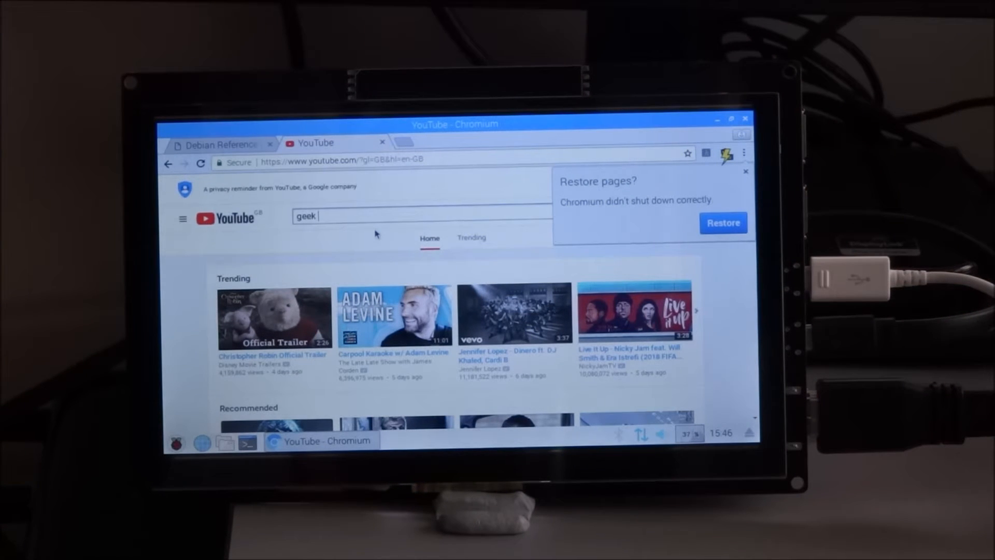
type("street")
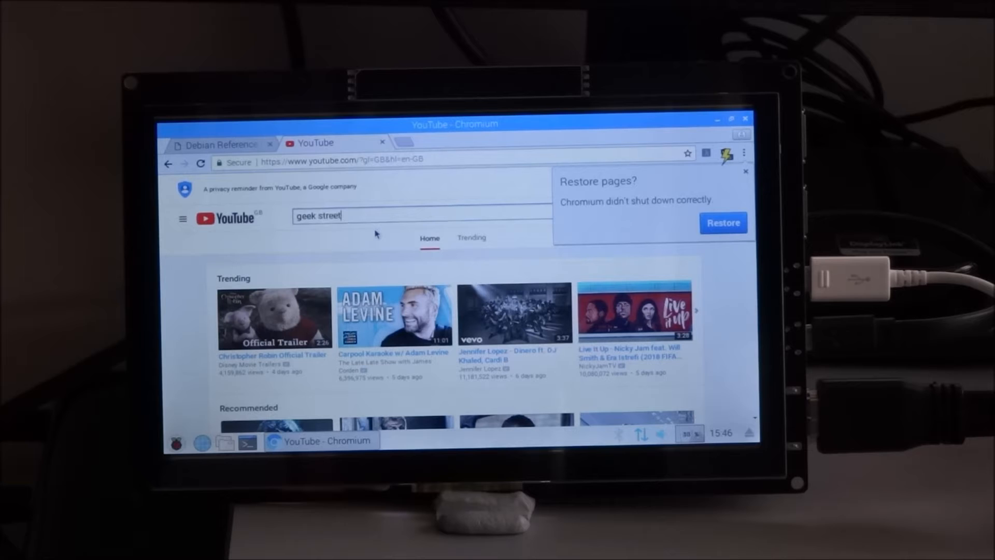
key("Enter")
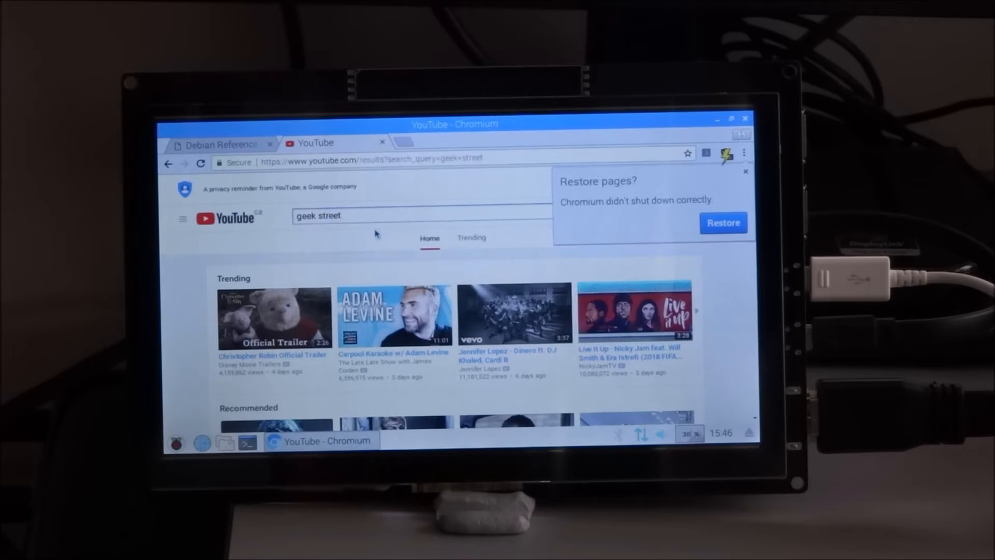
key("Enter")
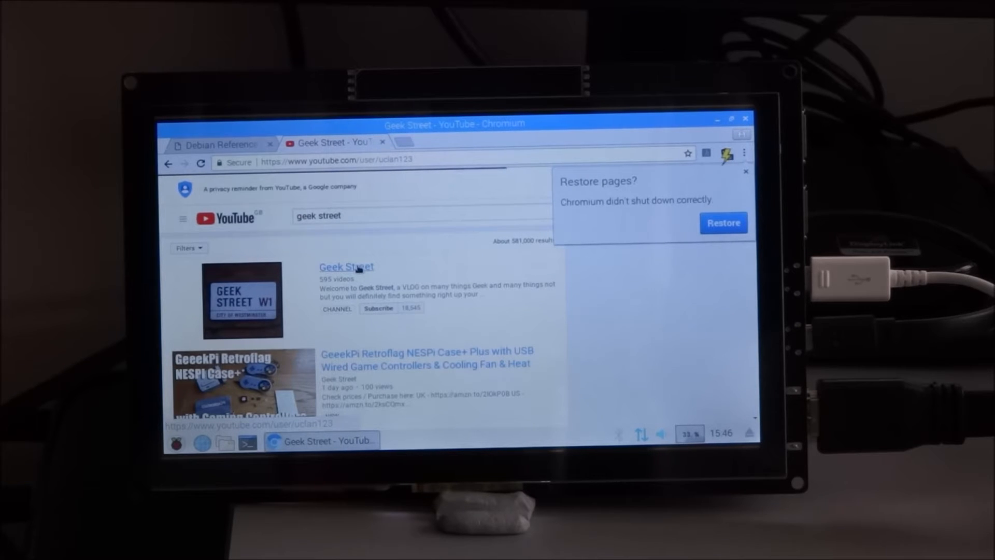
Open the Geek Street channel's Videos tab and tap a video thumbnail.
left_click(347, 267)
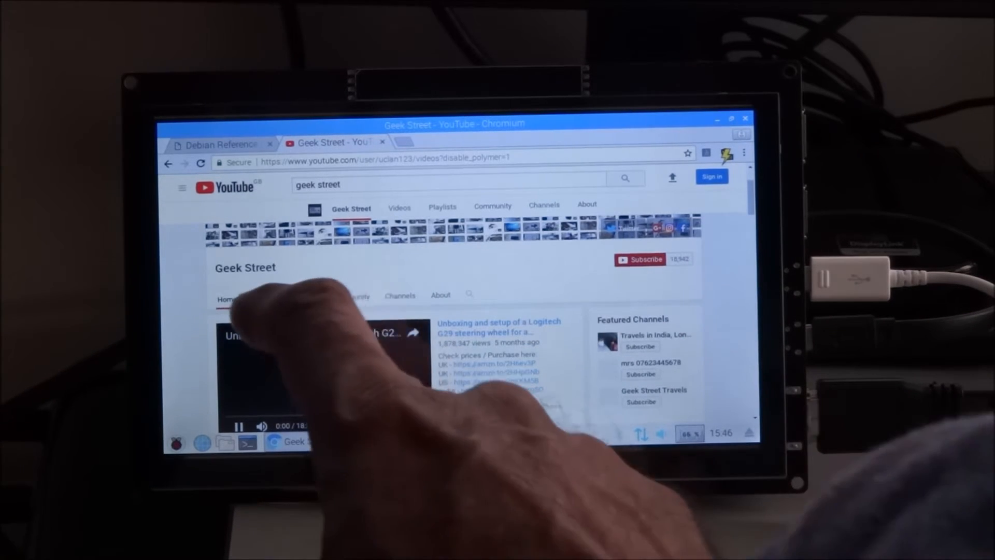
left_click(399, 207)
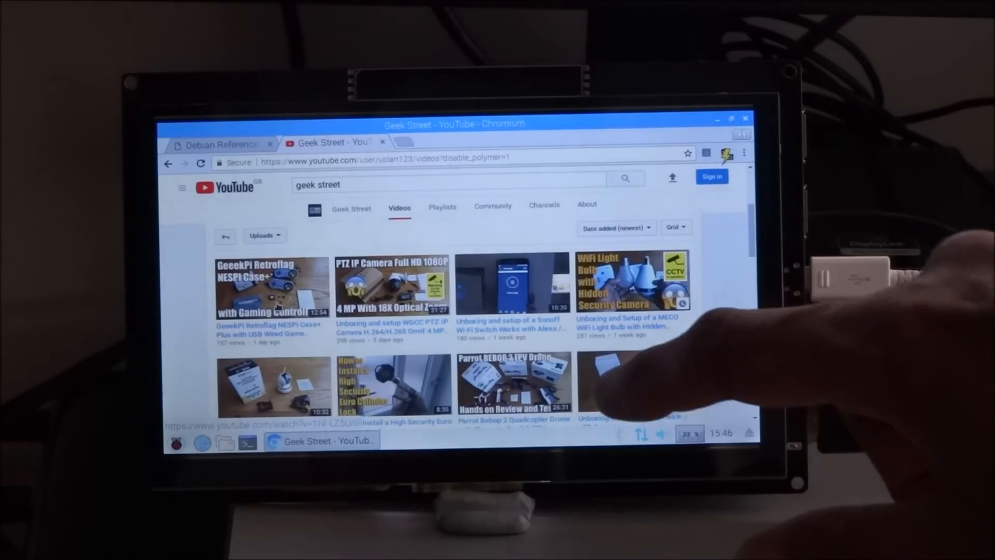
scroll("down", 3)
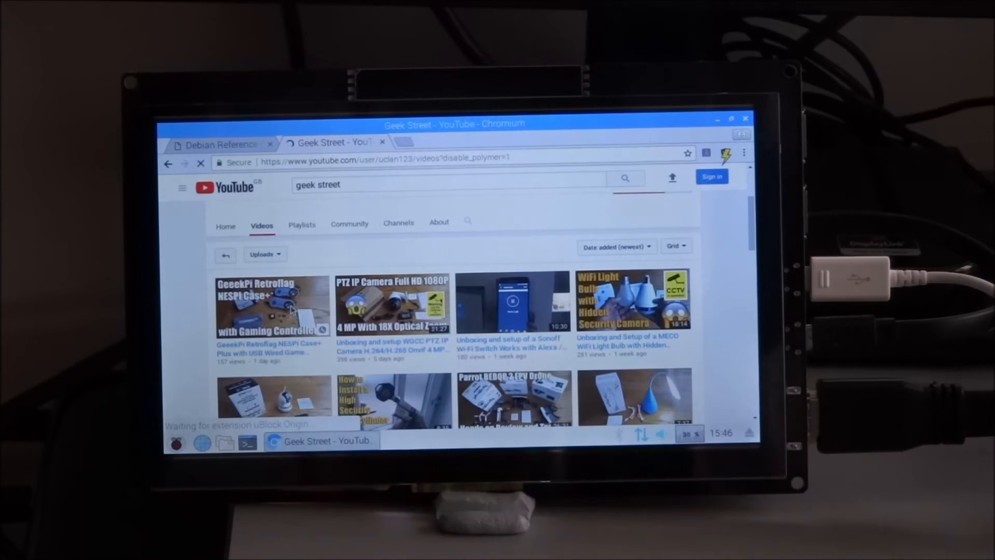
left_click(273, 304)
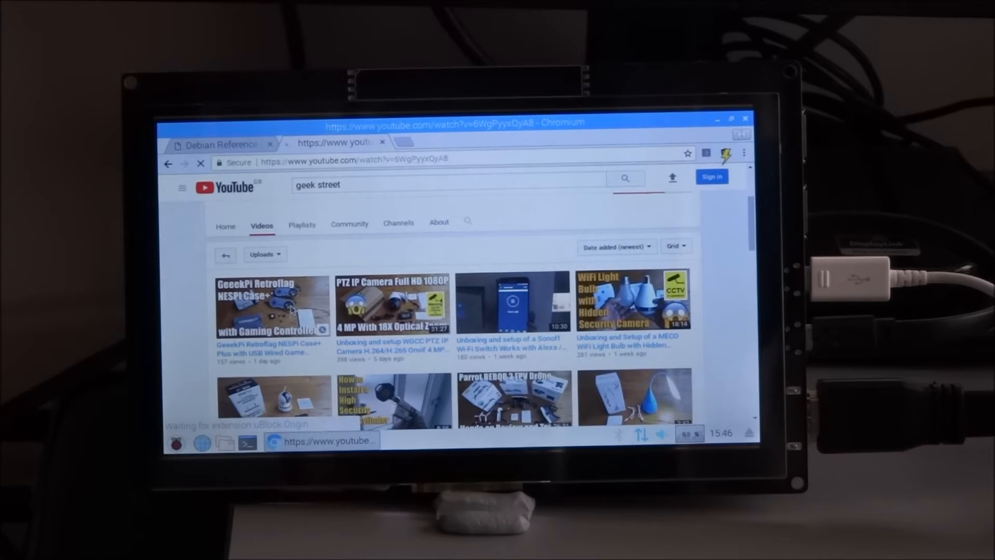
left_click(273, 305)
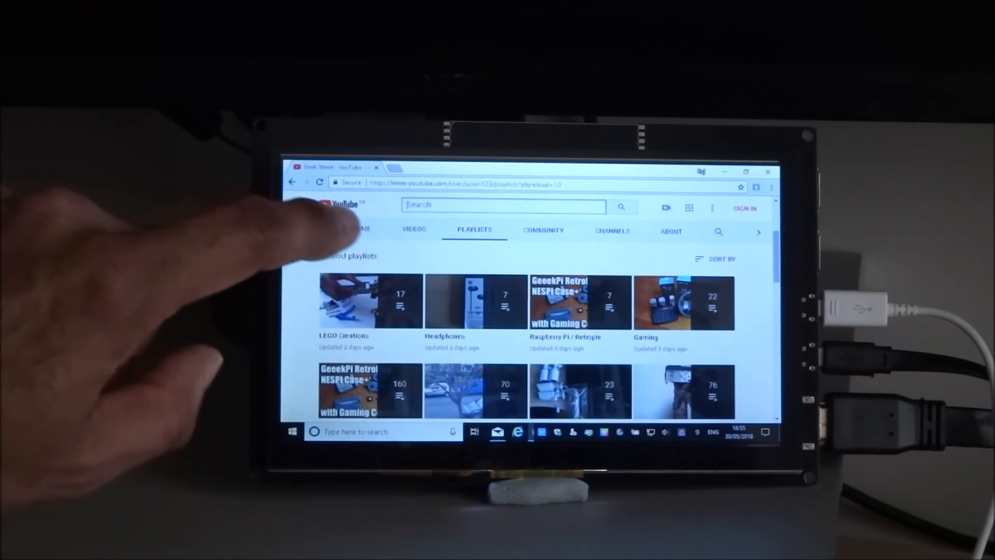
Return to the channel's video grid and play the MECO WiFi Light Bulb video.
left_click(413, 229)
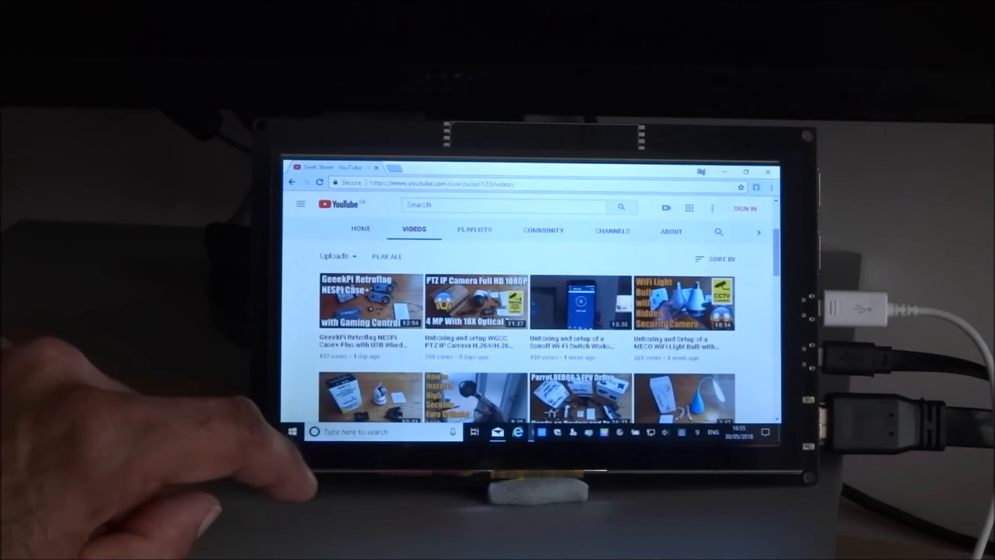
left_click(361, 229)
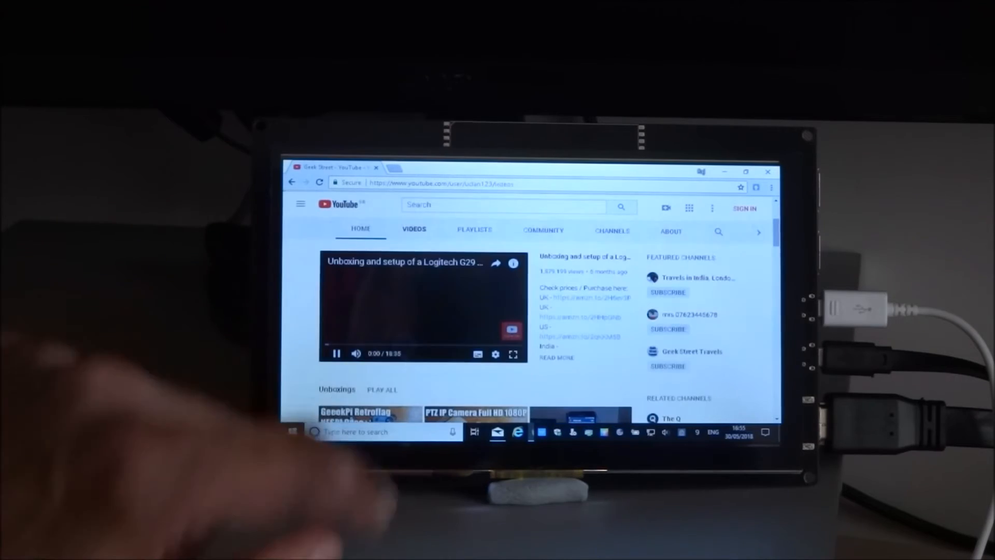
left_click(414, 229)
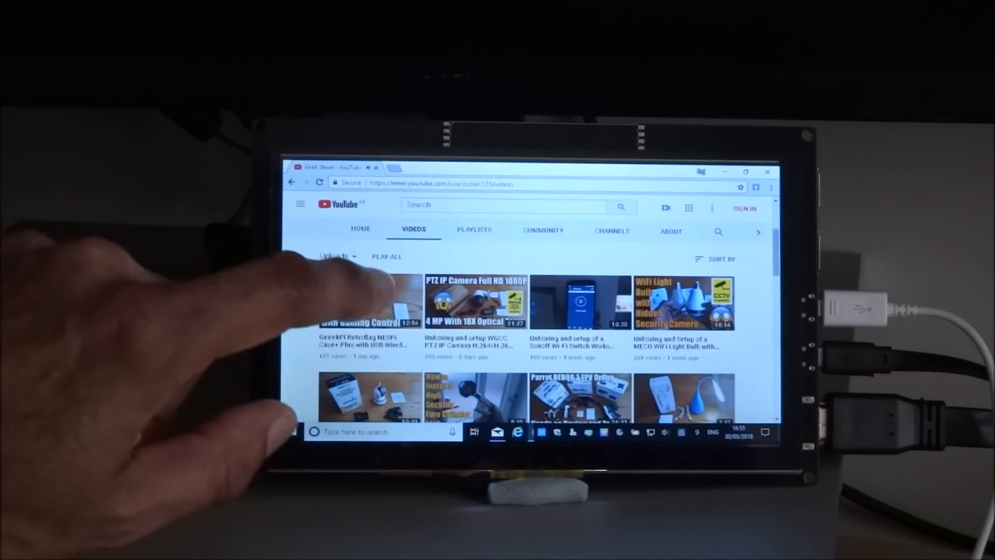
scroll("down", 3)
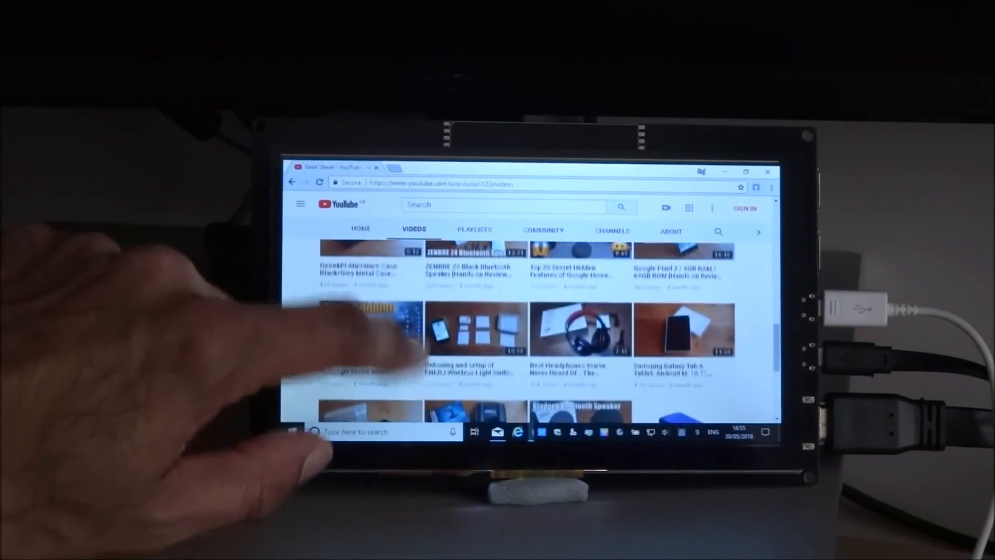
scroll("down", 3)
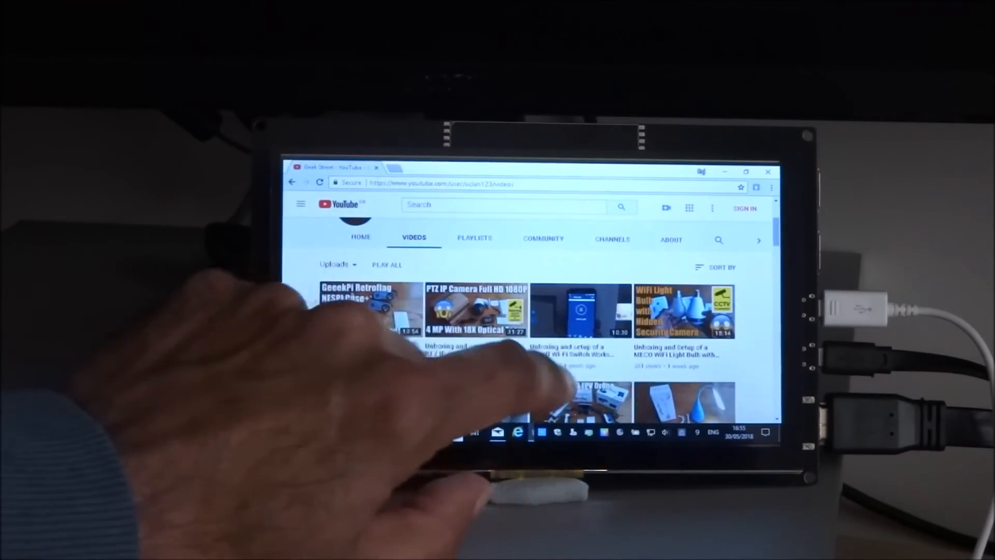
left_click(682, 311)
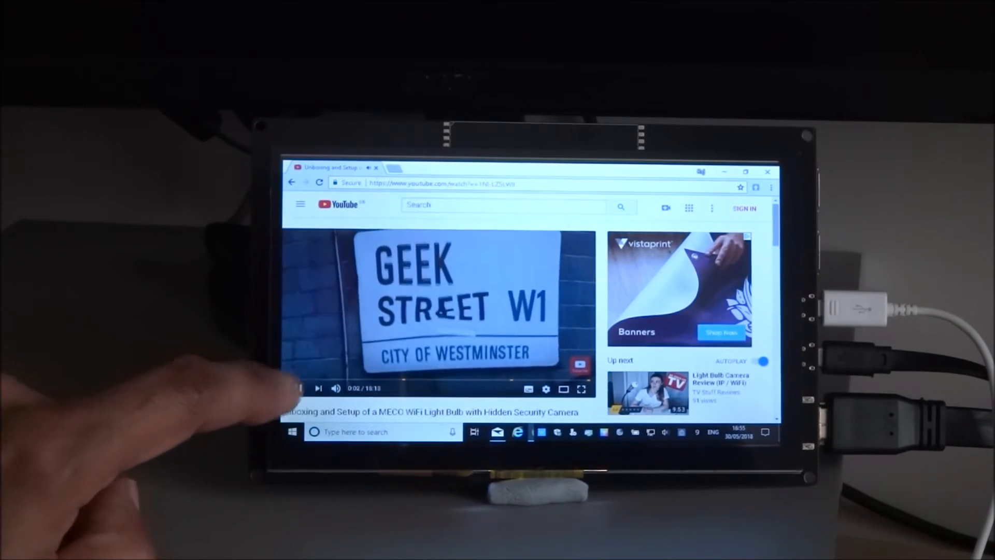
left_click(298, 388)
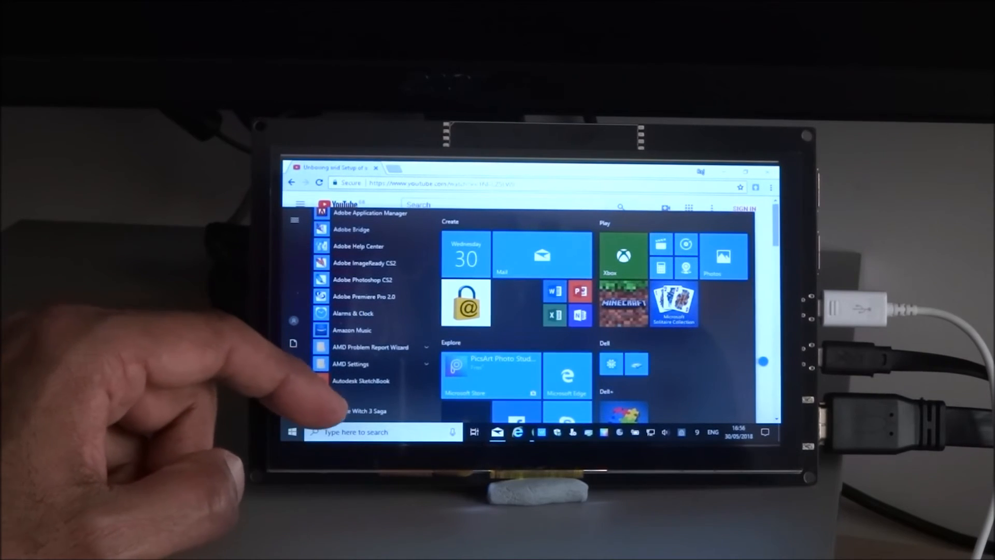
Scroll through the Windows 10 Start menu app list.
scroll("down", 3)
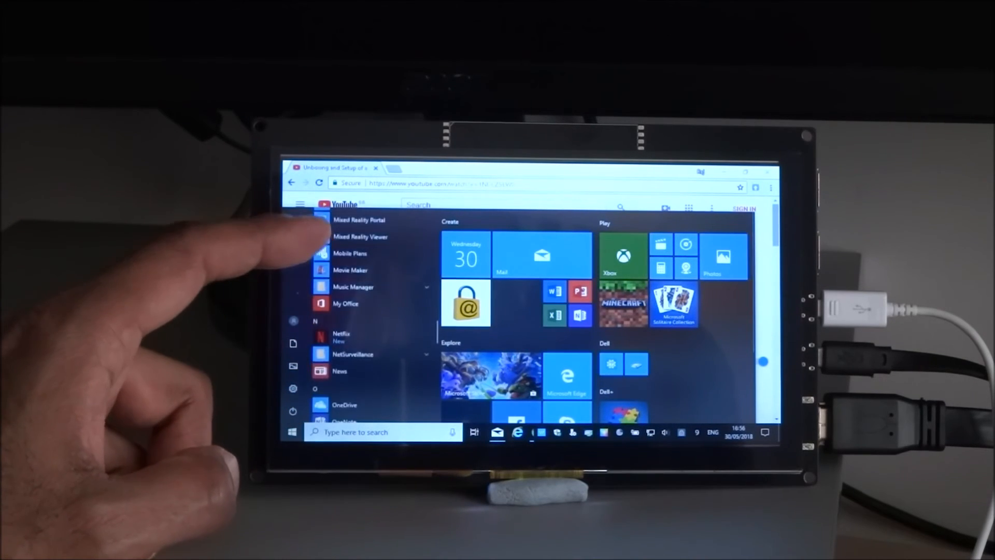
scroll("down", 3)
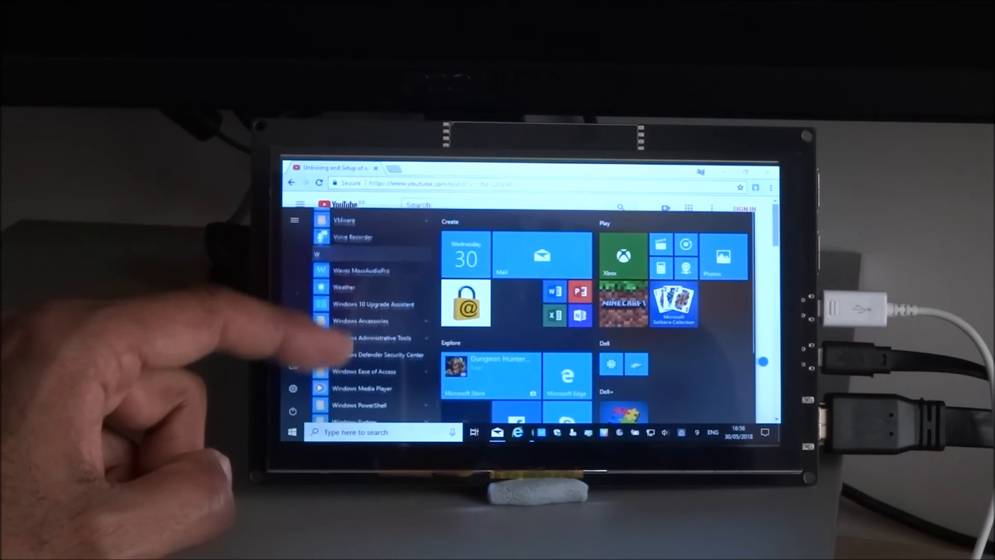
scroll("down", 3)
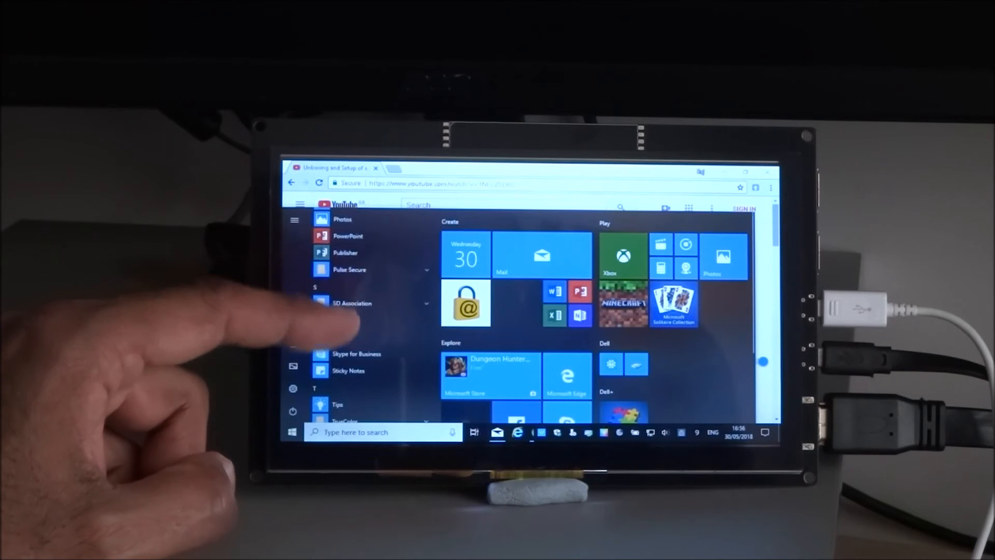
scroll("down", 3)
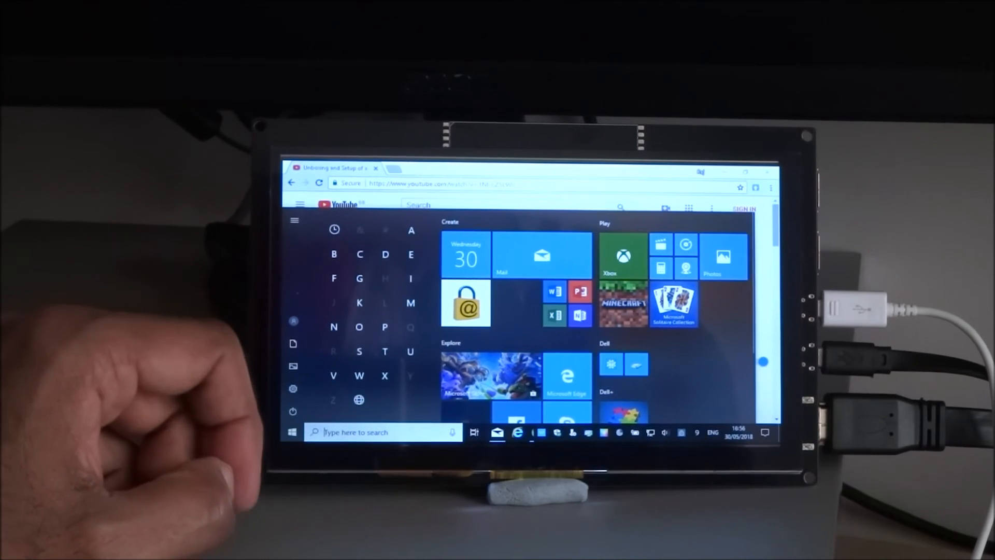
mouse_move(305, 393)
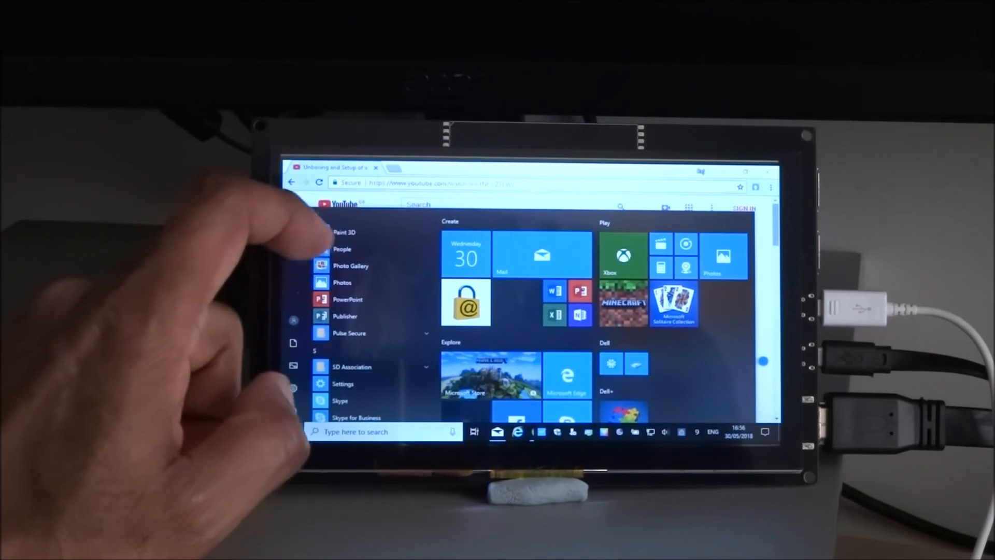
Launch Paint 3D and draw a purple marker curve across the new canvas.
left_click(345, 232)
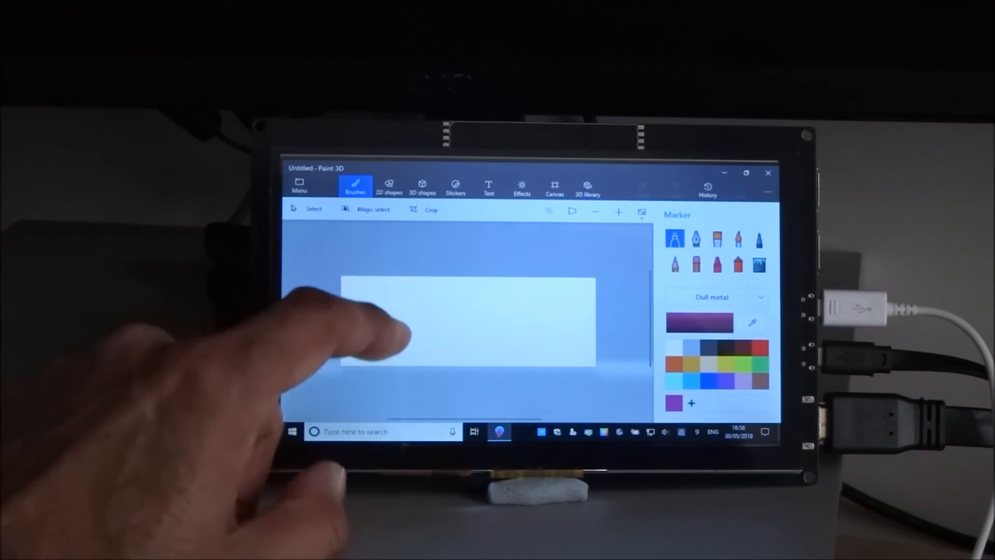
left_click_drag(374, 323, 482, 289)
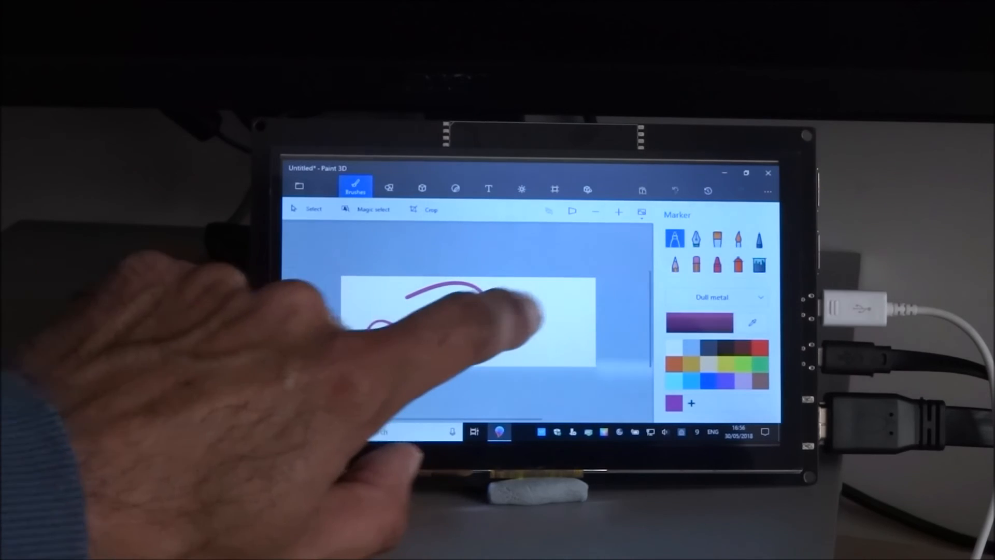